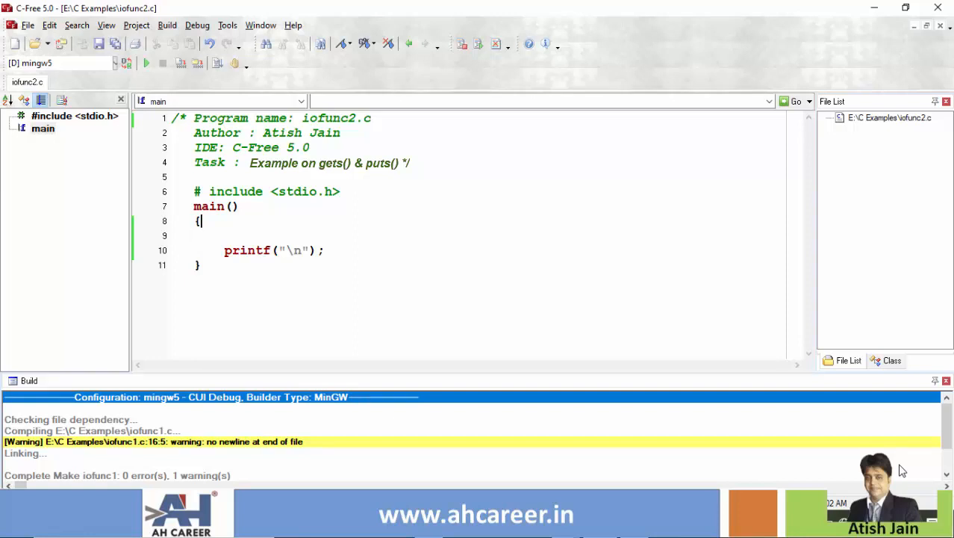
- Declare char name[50]; on a new line inside main
key(enter)
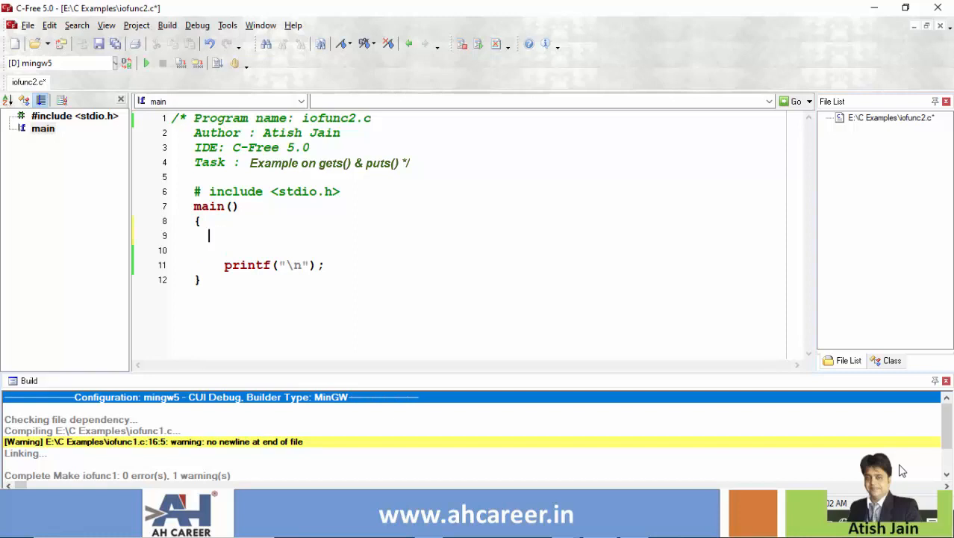
text(char)
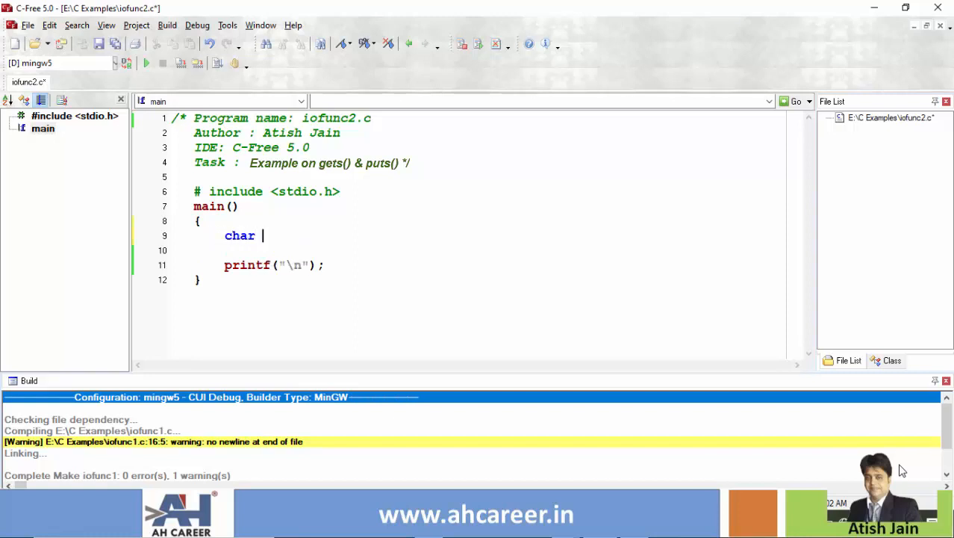
text(name)
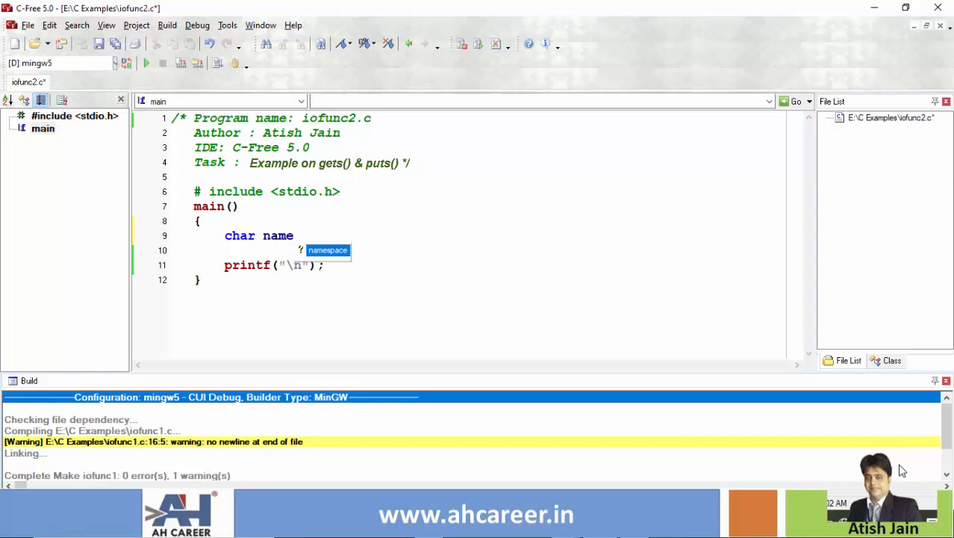
text([])
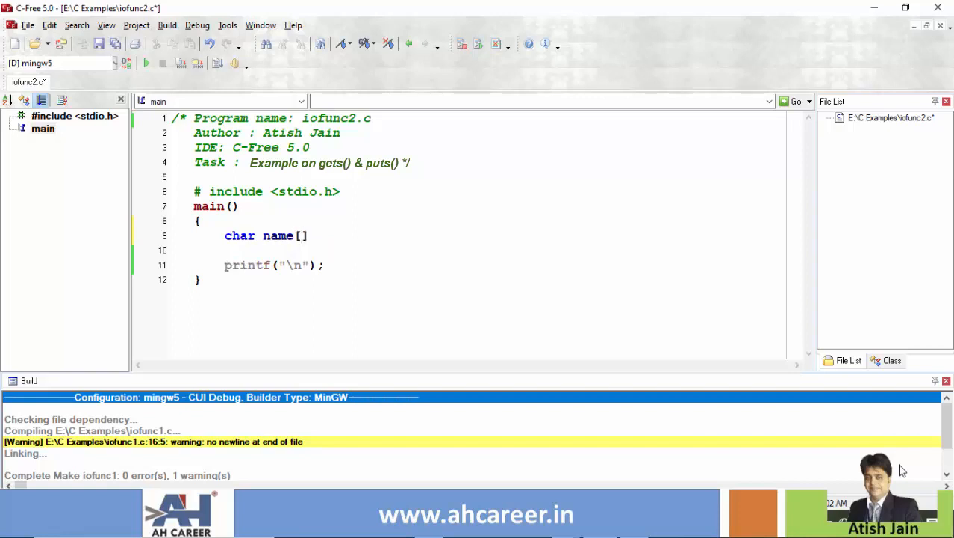
click(302, 236)
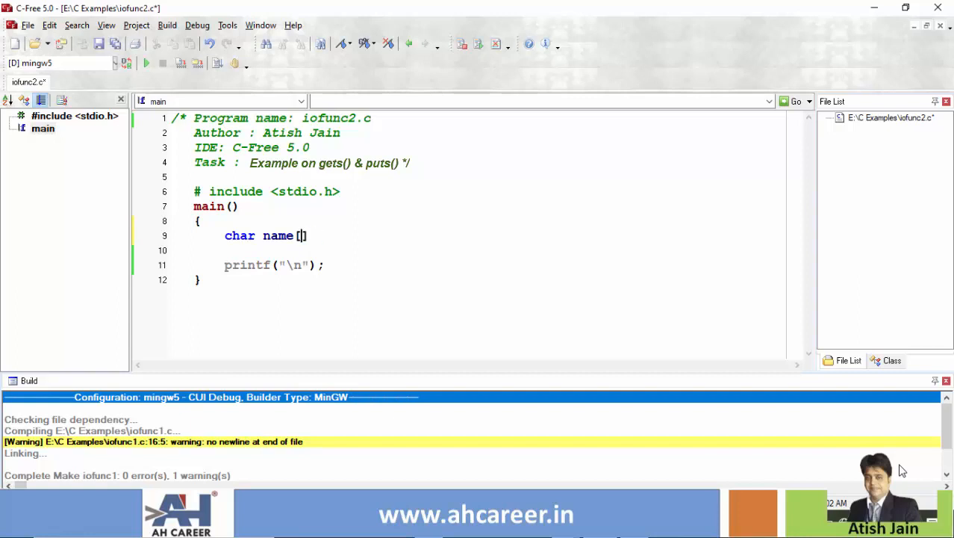
text(50)
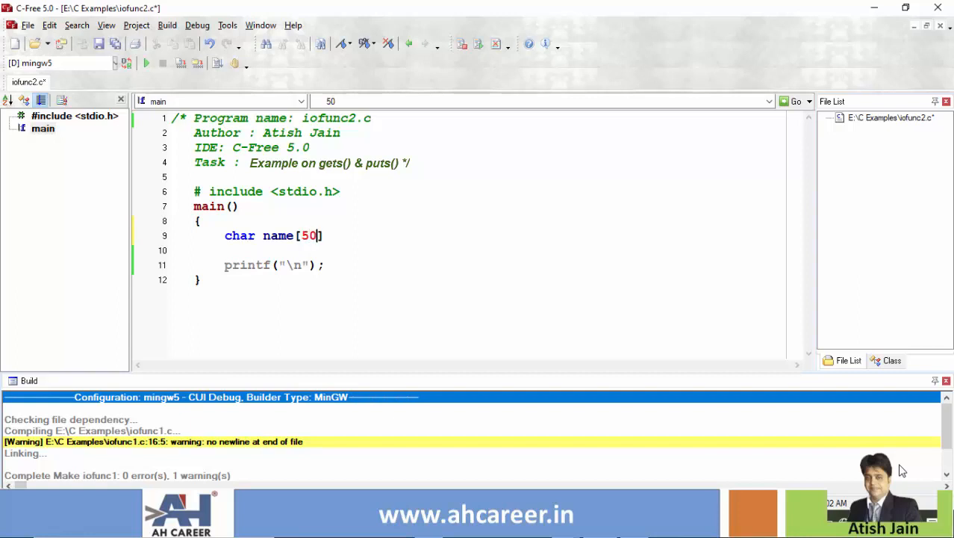
text(];)
text(print)
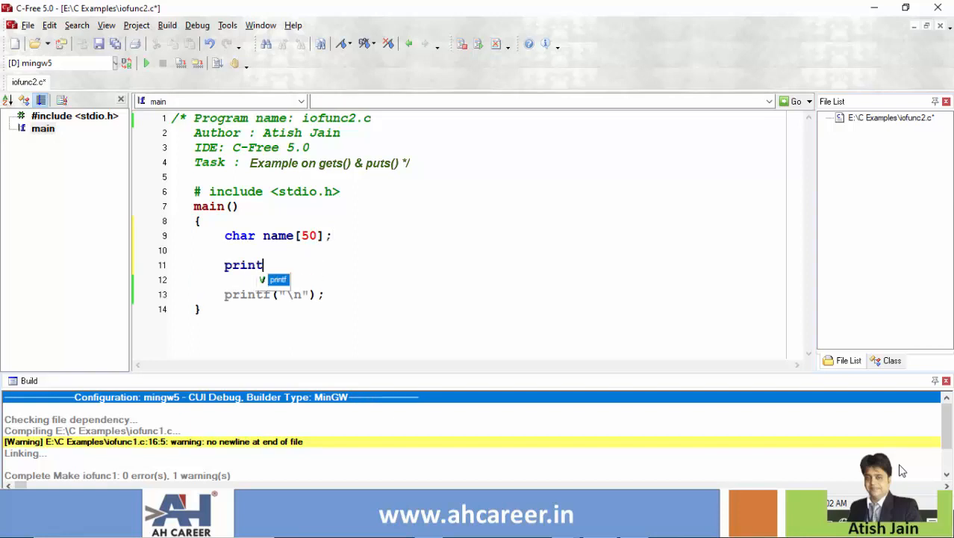
- Add printf("Enter ur name:") and scanf("%s",&name);, then begin a second scanf line
text(f("Enter")
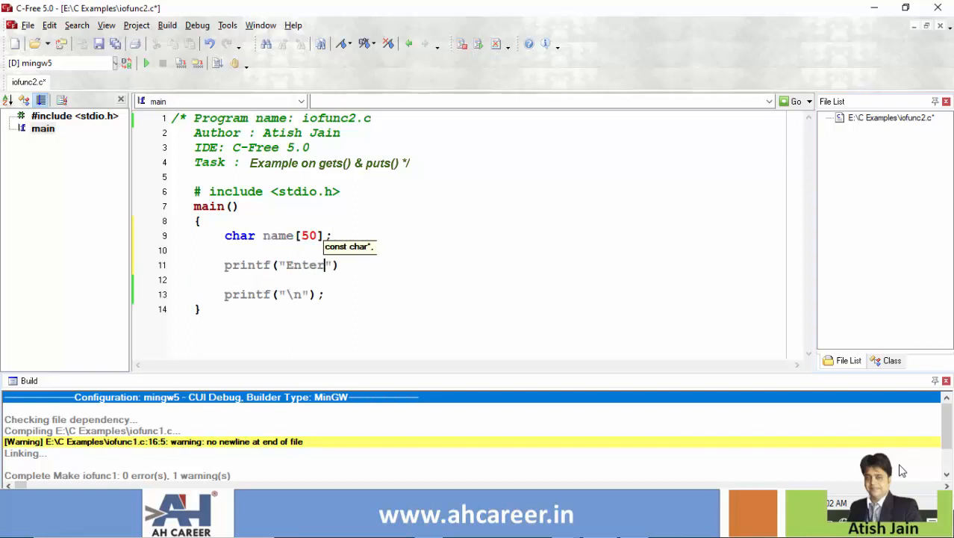
text(ur nam)
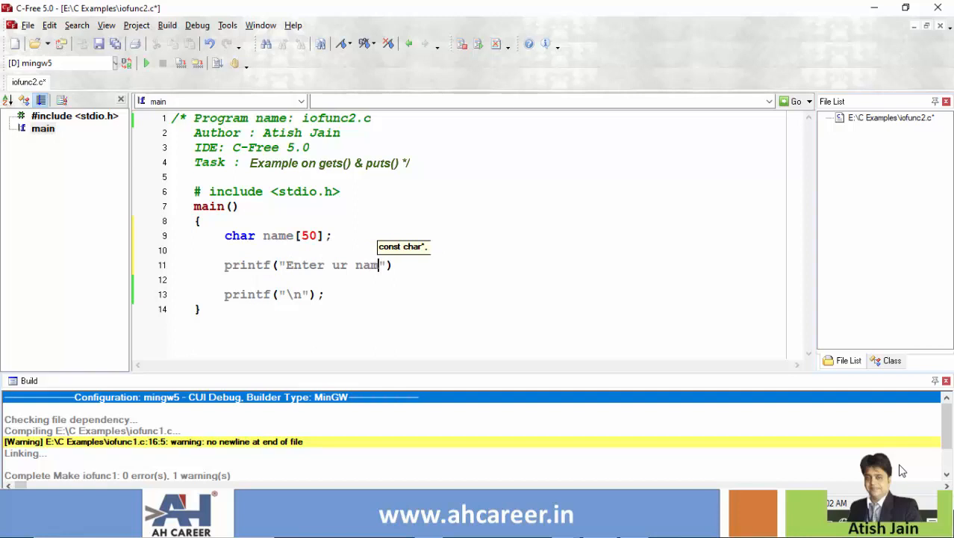
text(e:)
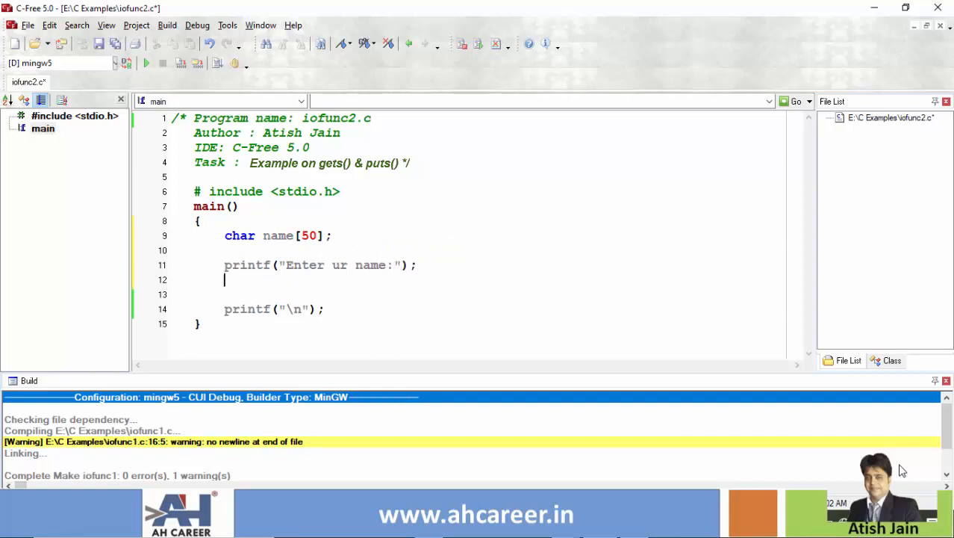
text(scanf())
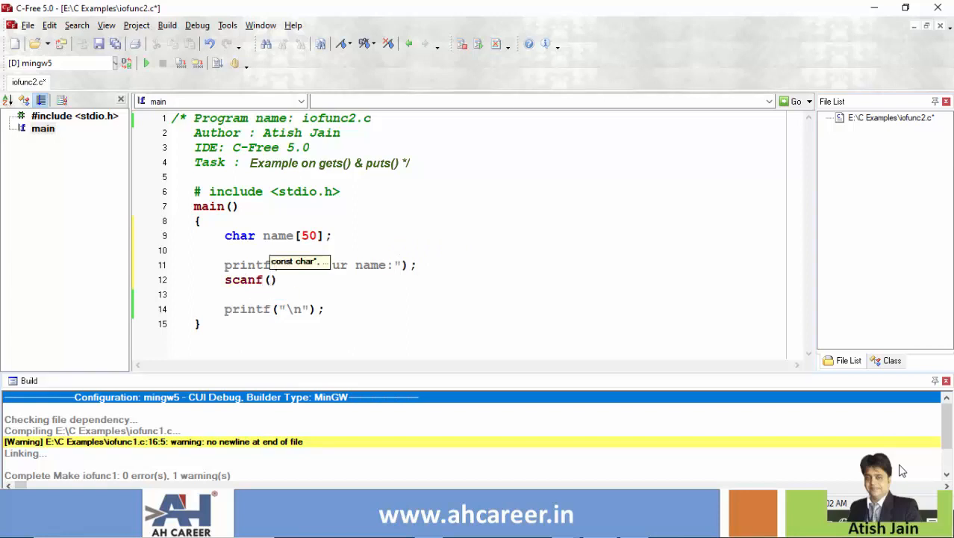
text("%s")
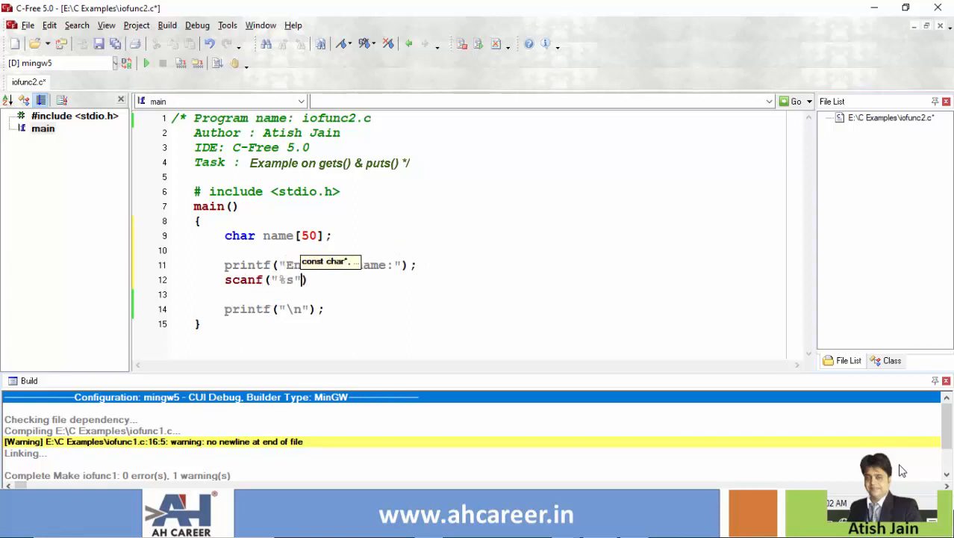
text(,&name)
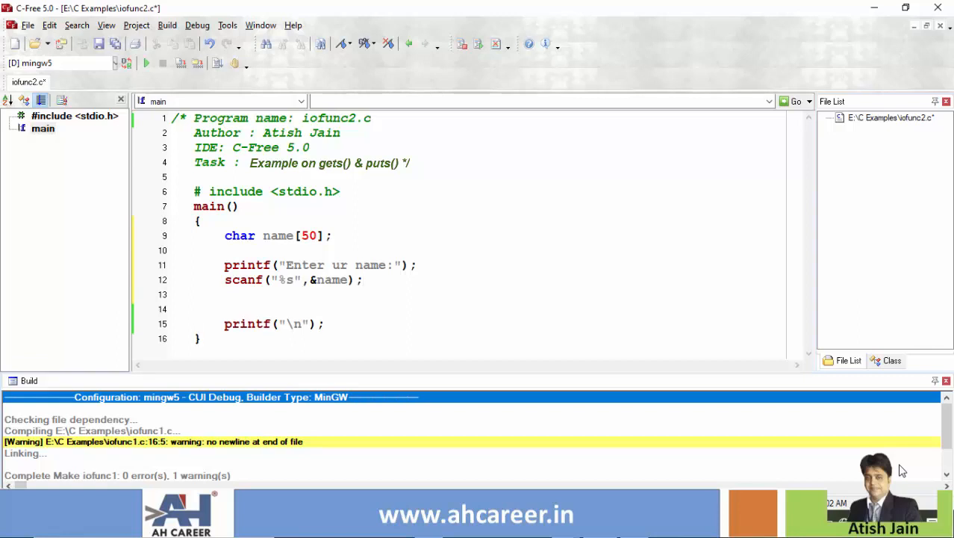
text(scanf(")
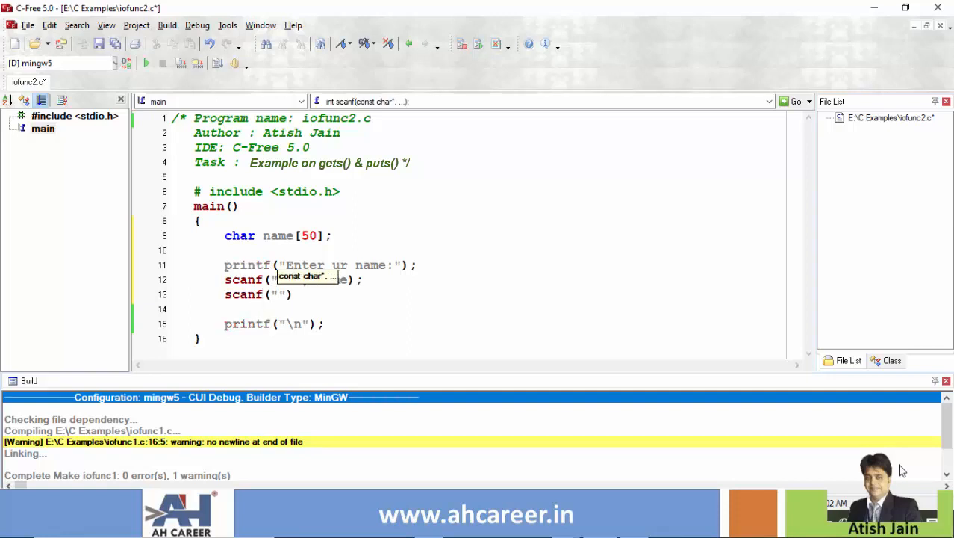
- Write the scanf("%[^\n]",&name) variant, then delete both scanf lines from main
text(%)
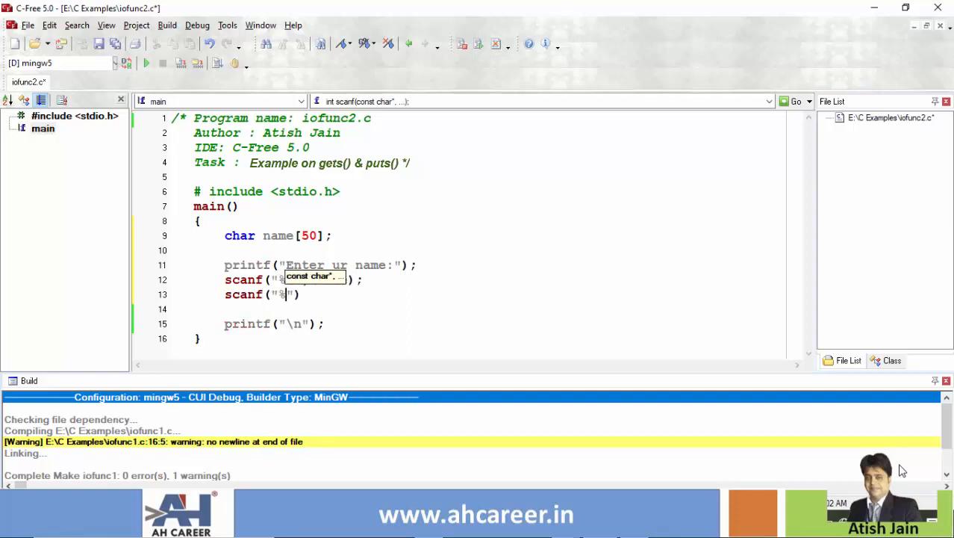
text([)
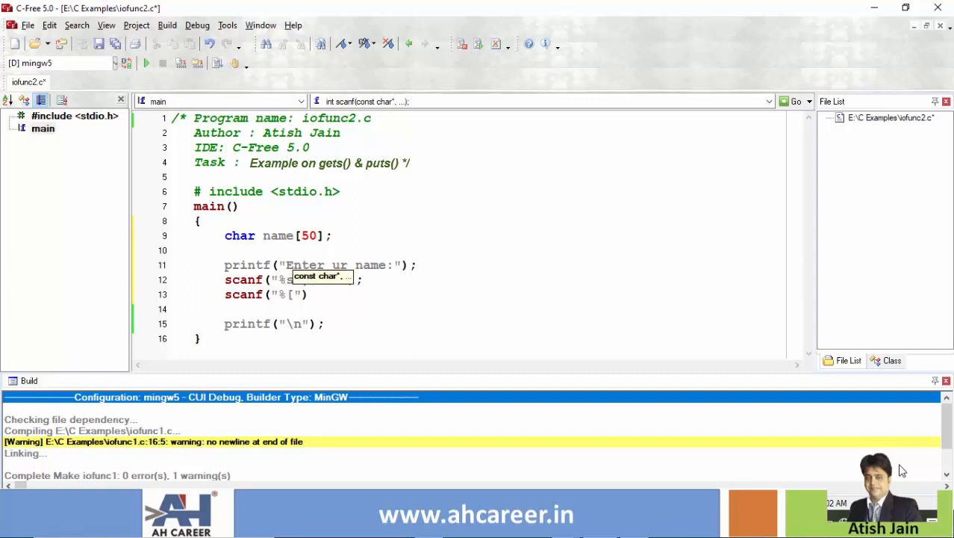
text(^\n])
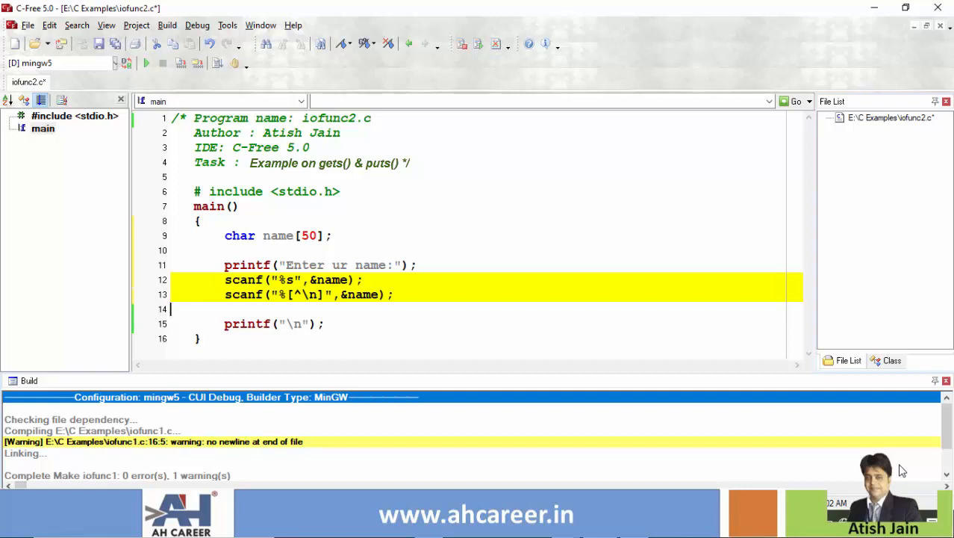
key(Delete)
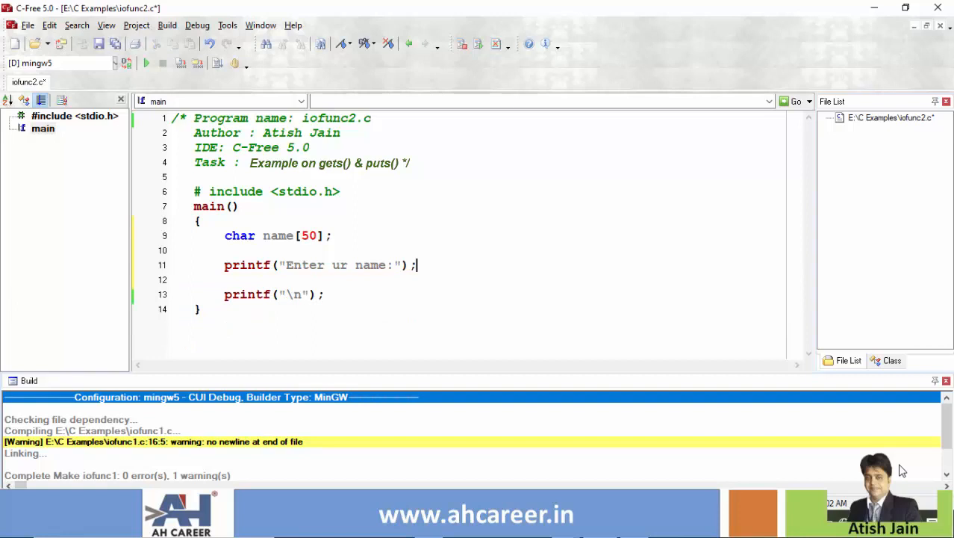
- Add gets(name); and puts(name); below the prompt printf
text(gets()
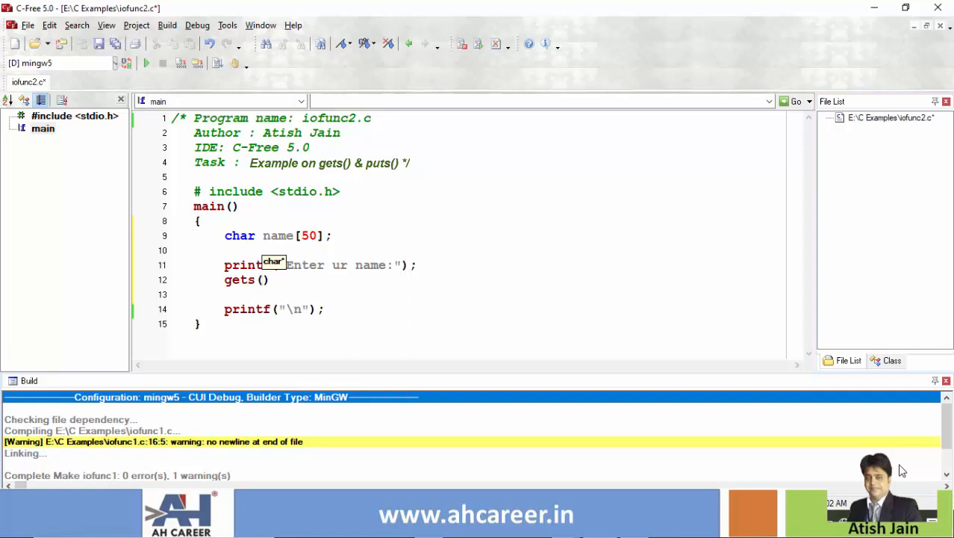
text(name)
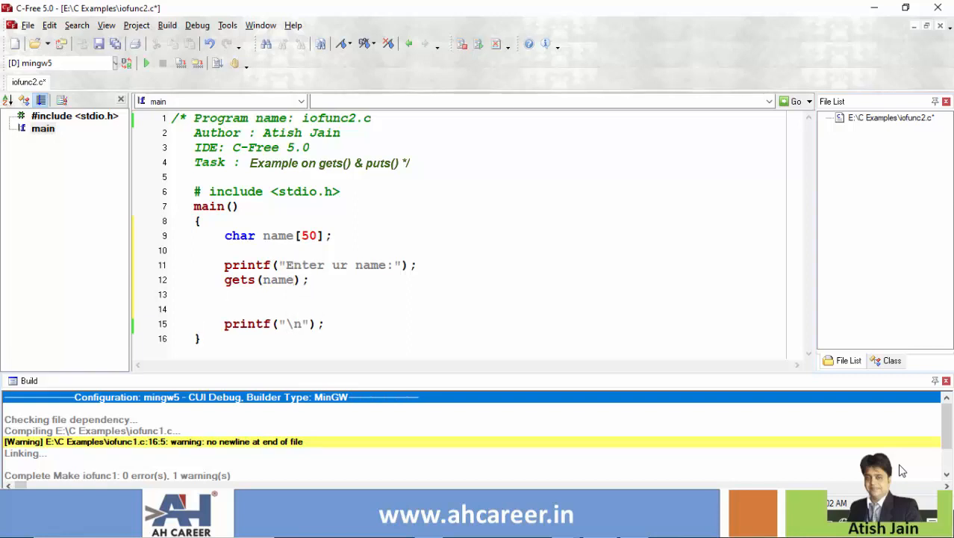
text(puts ())
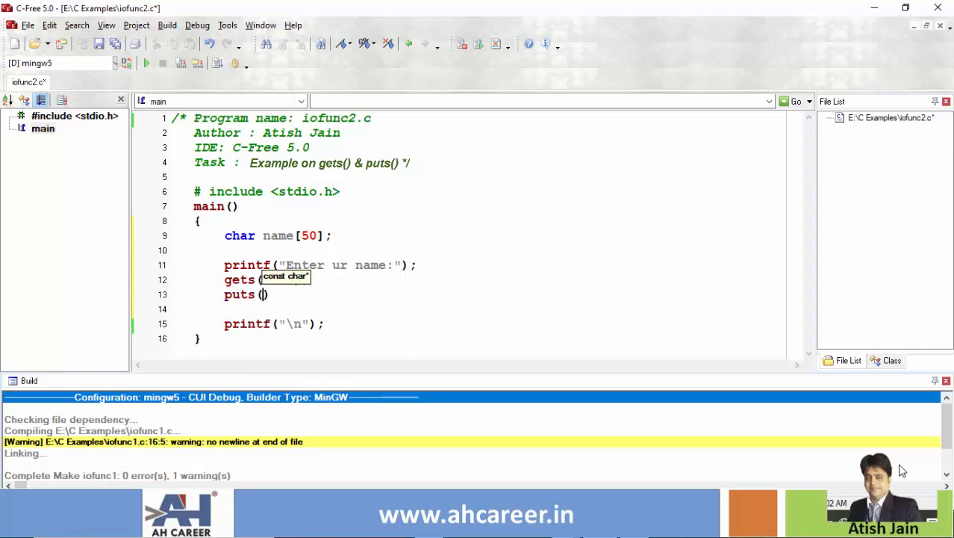
text(name)
text(r)
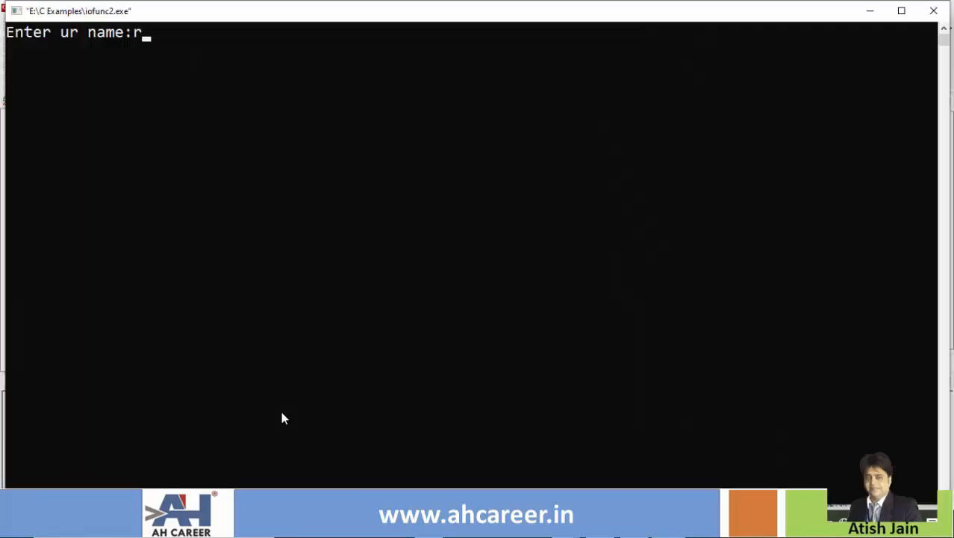
- Enter a full name ('...ajesh kumar') at the running program's prompt
text(ajesh)
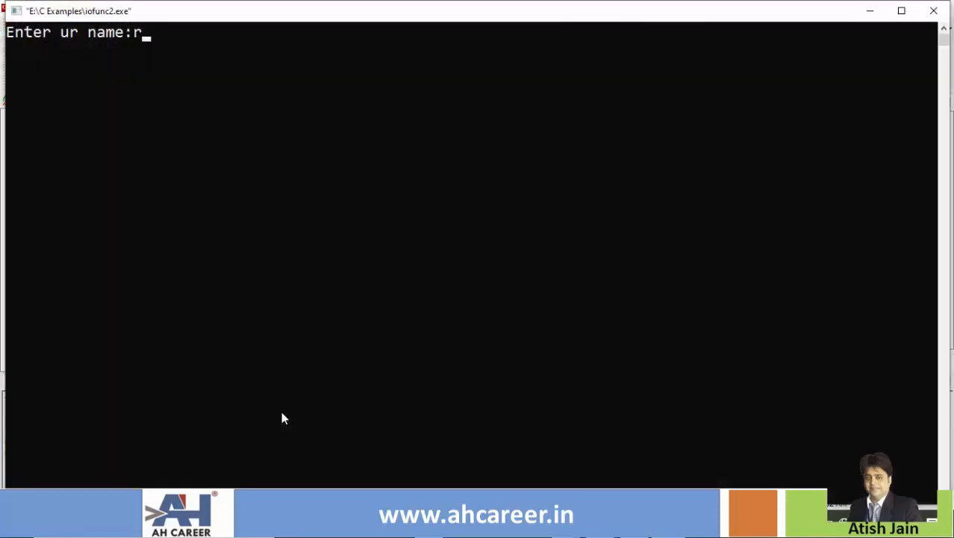
text(ajesh kum)
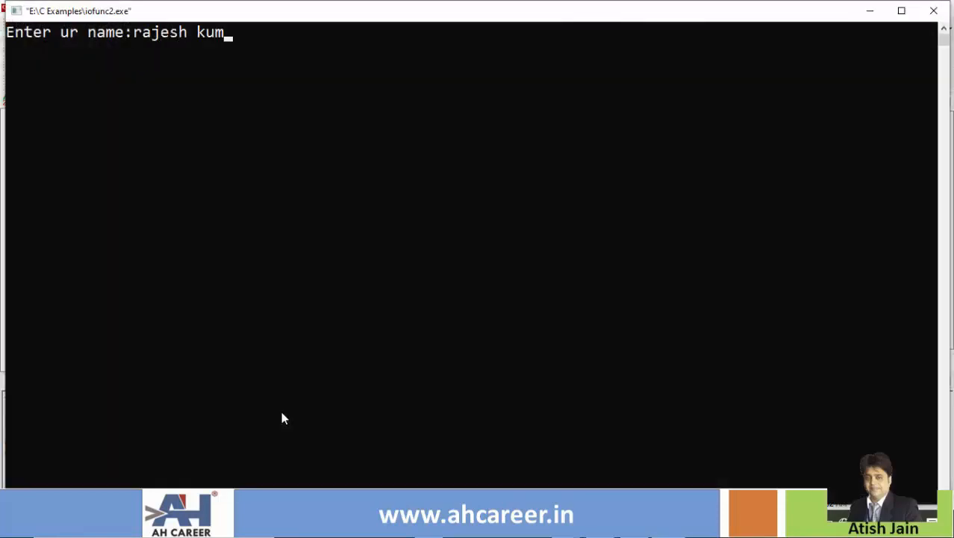
text(ar)
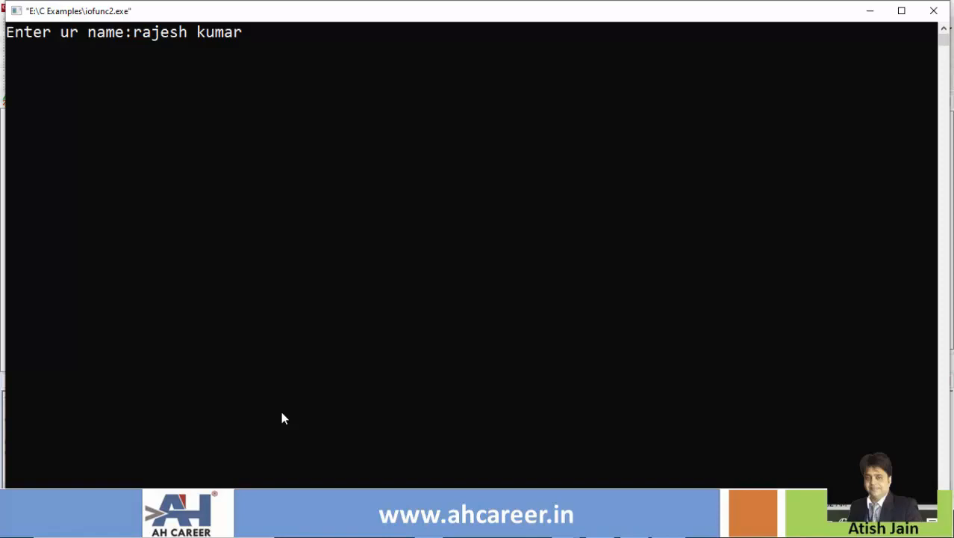
key(enter)
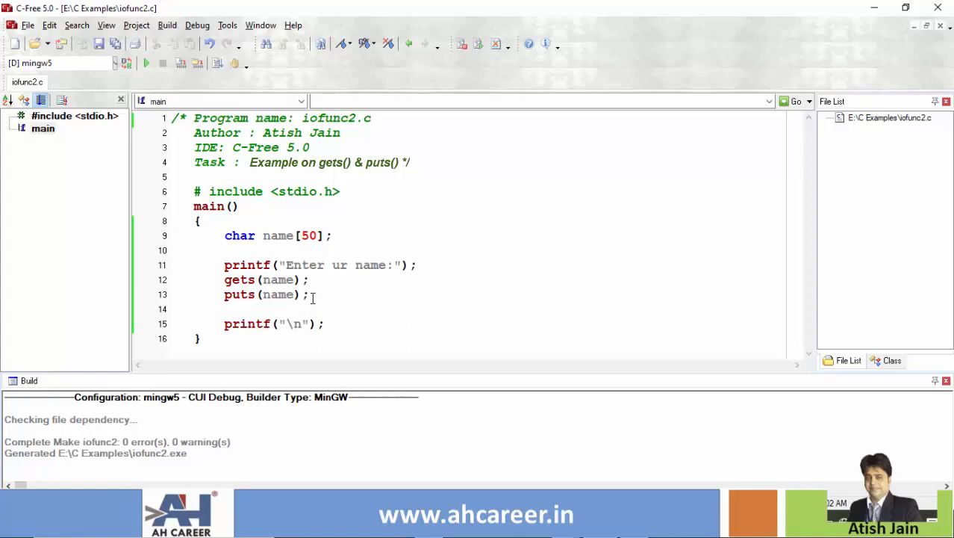
- Run the program again and enter the name 'jack' at its prompt
click(147, 63)
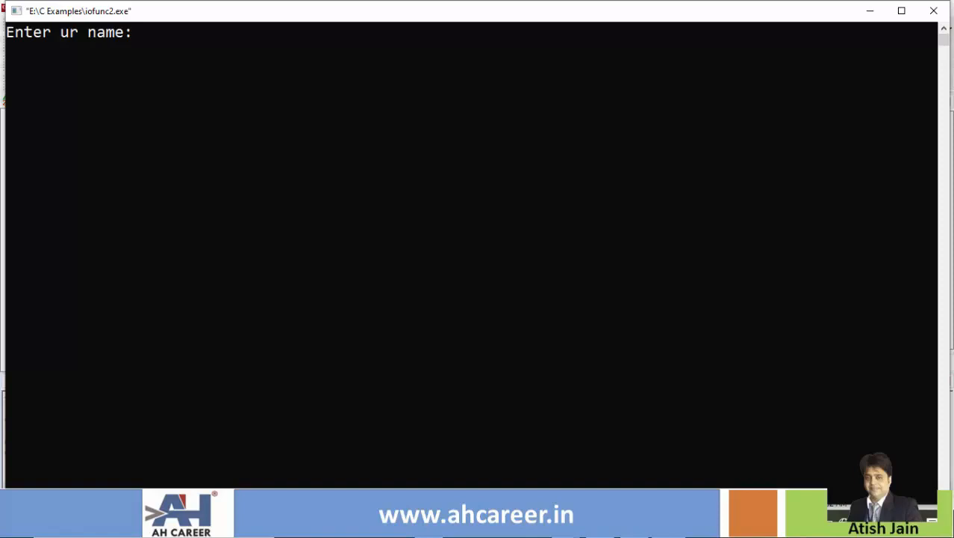
text(jack)
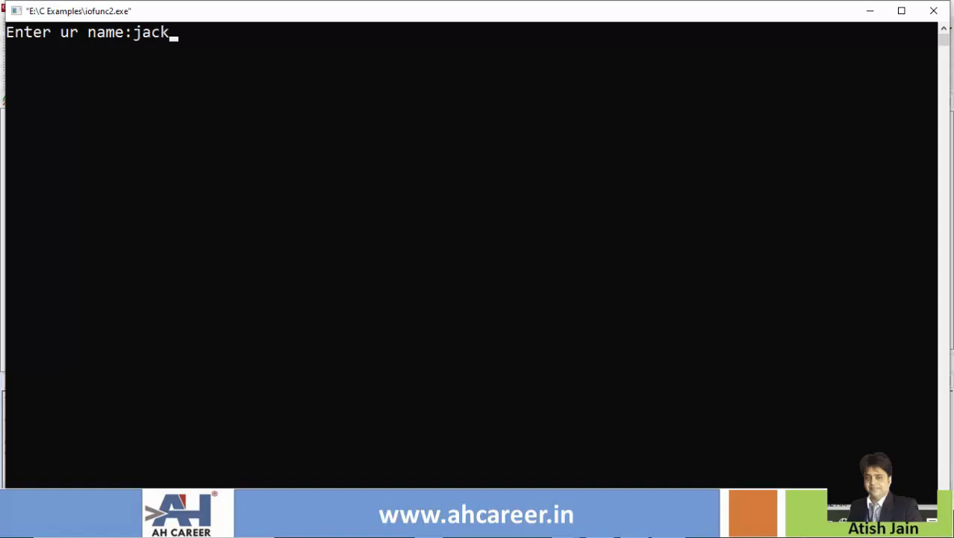
key(enter)
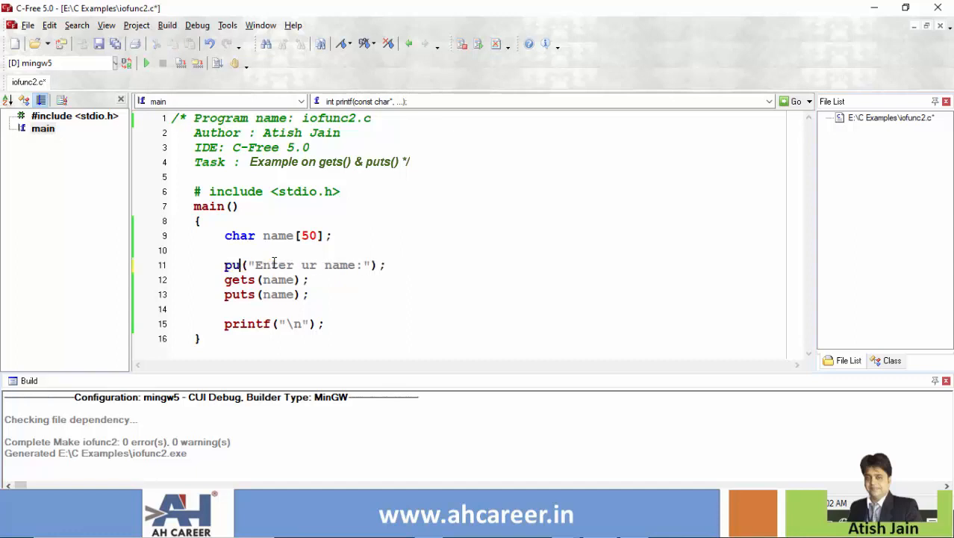
- Change the line-11 prompt from printf to puts, rebuild and run, and enter 'rajesh kumar'
text(ts)
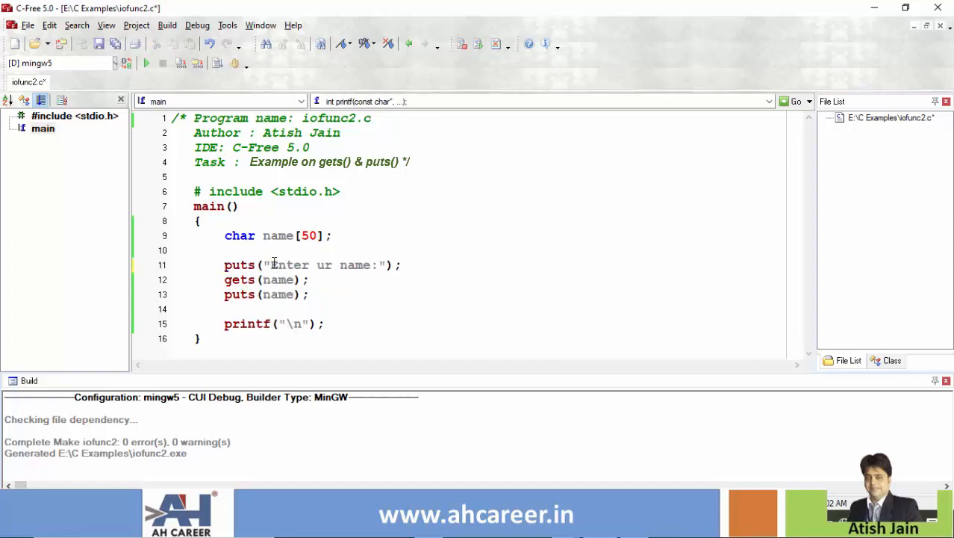
click(296, 264)
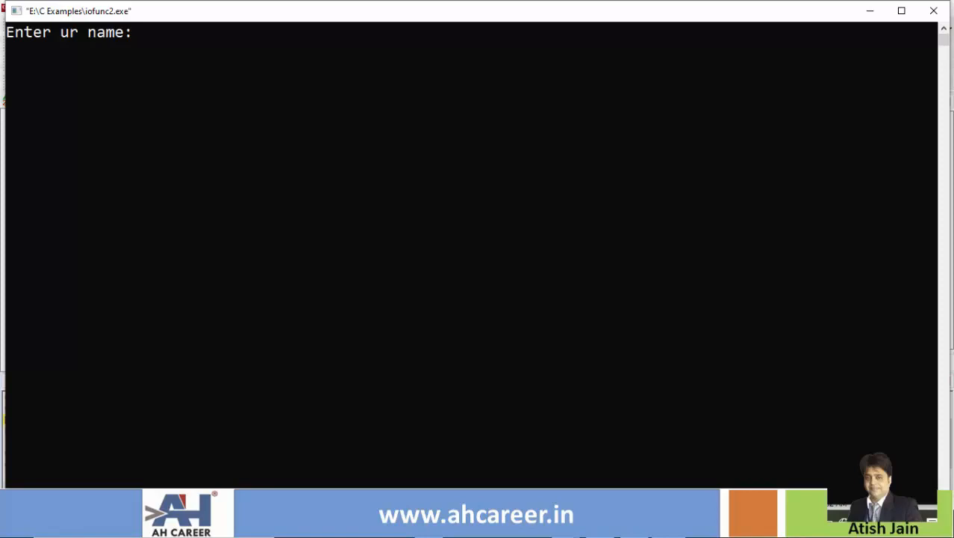
text(ra)
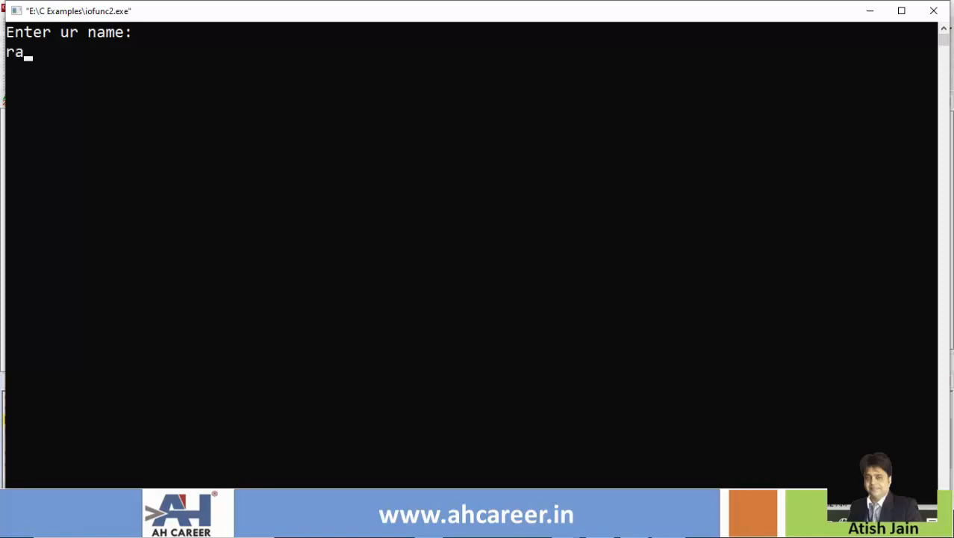
text(jesh)
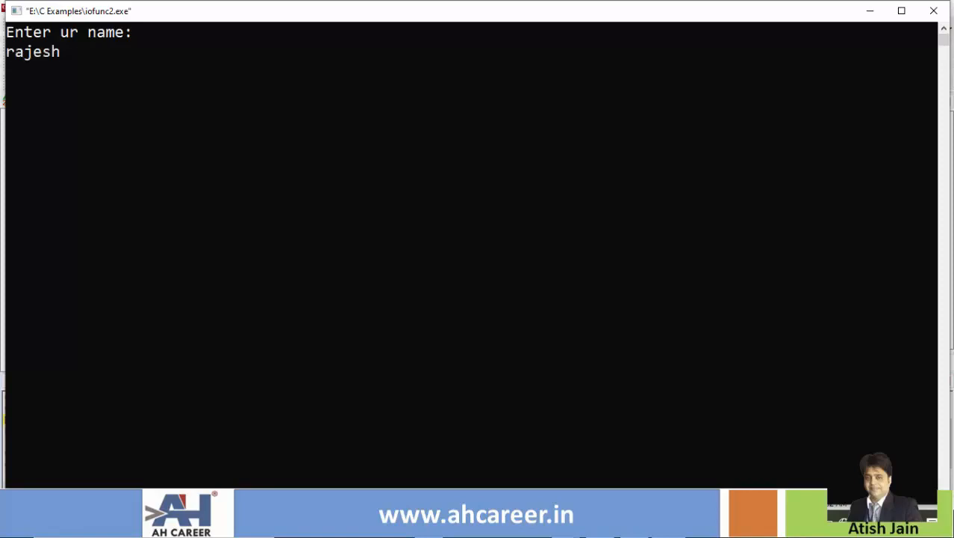
text(kumar)
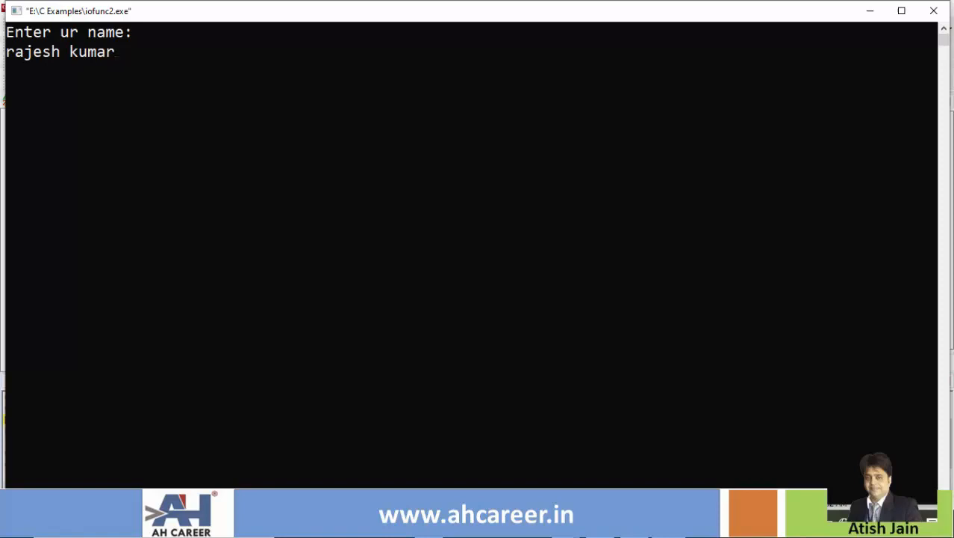
key(enter)
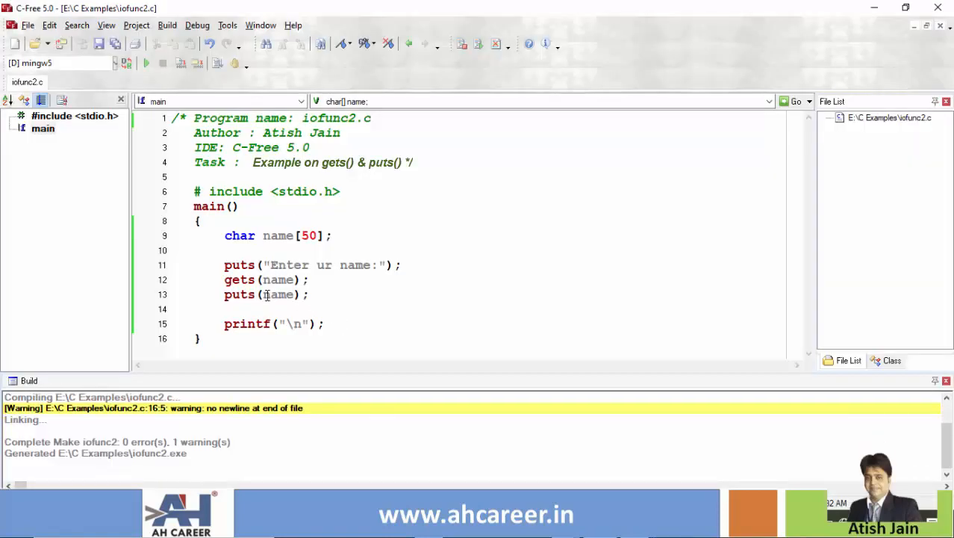
mouse_move(278, 294)
text(rintf("Ur name is:)
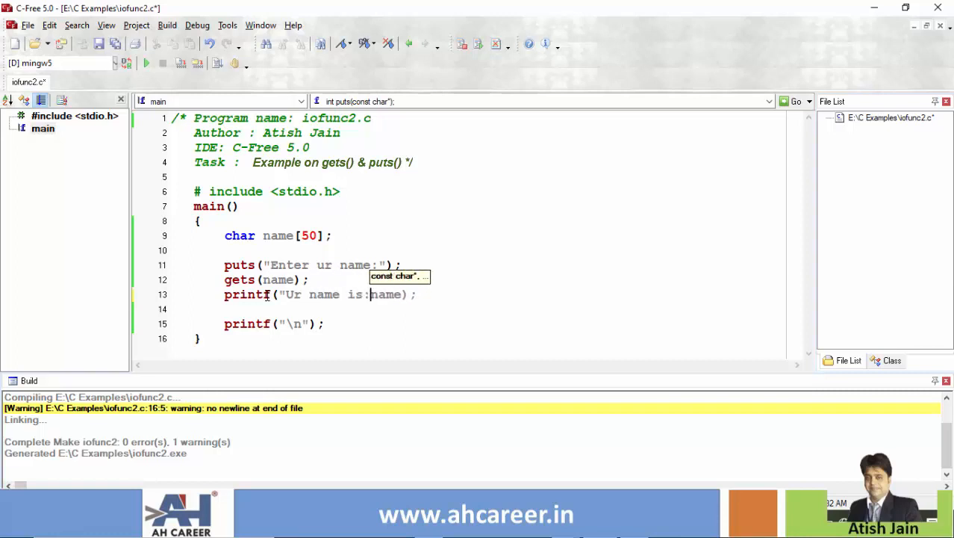
- Make line 13 printf("Ur name is:%s",name);, run it and submit a name
text(%s")
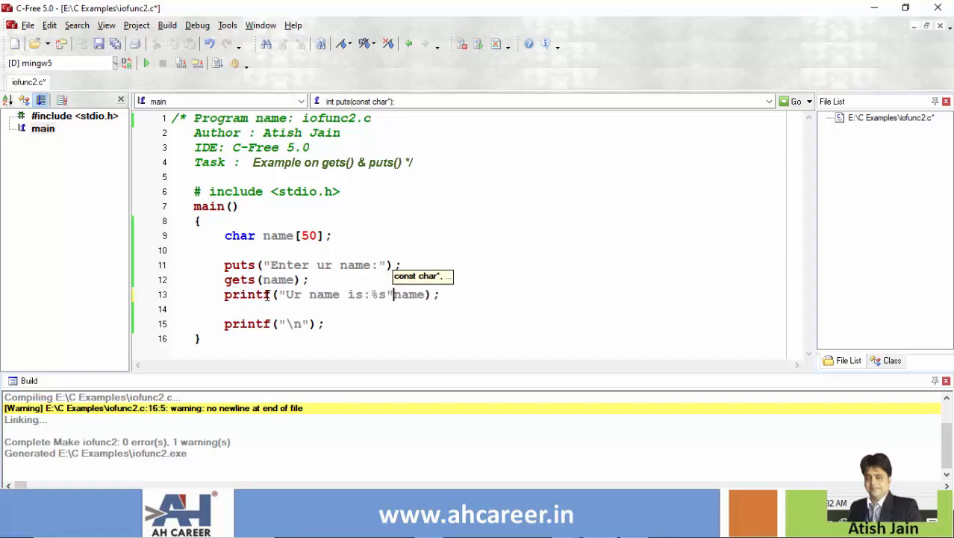
text(,)
text(rajesh)
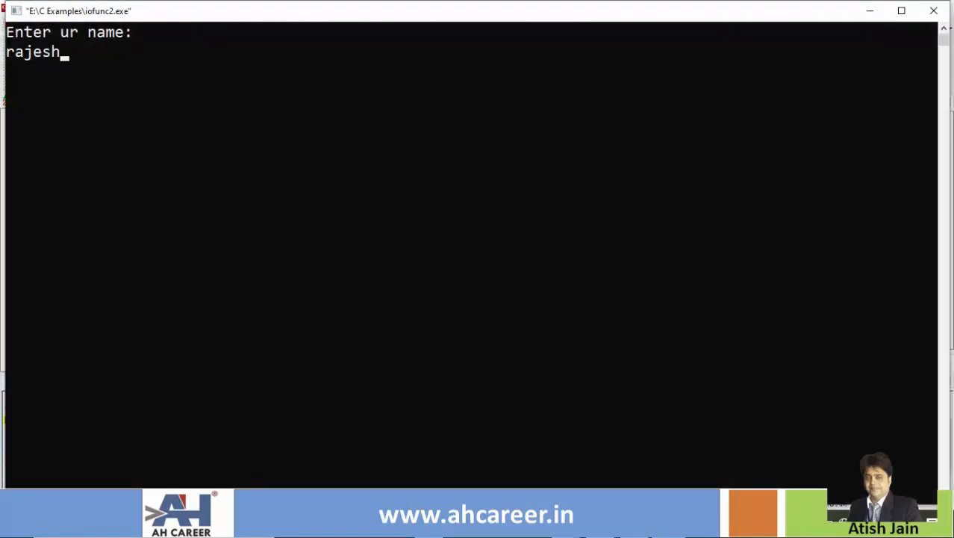
key(enter)
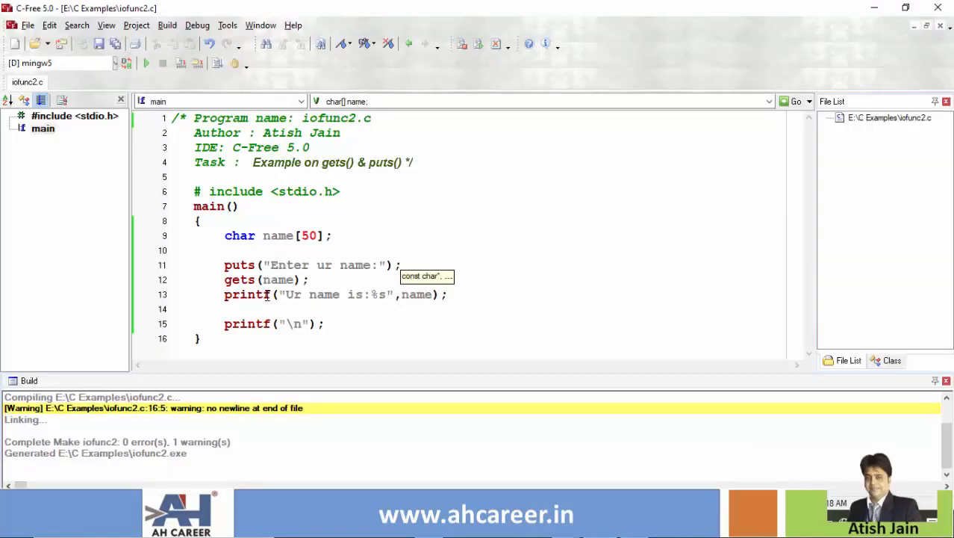
mouse_move(387, 302)
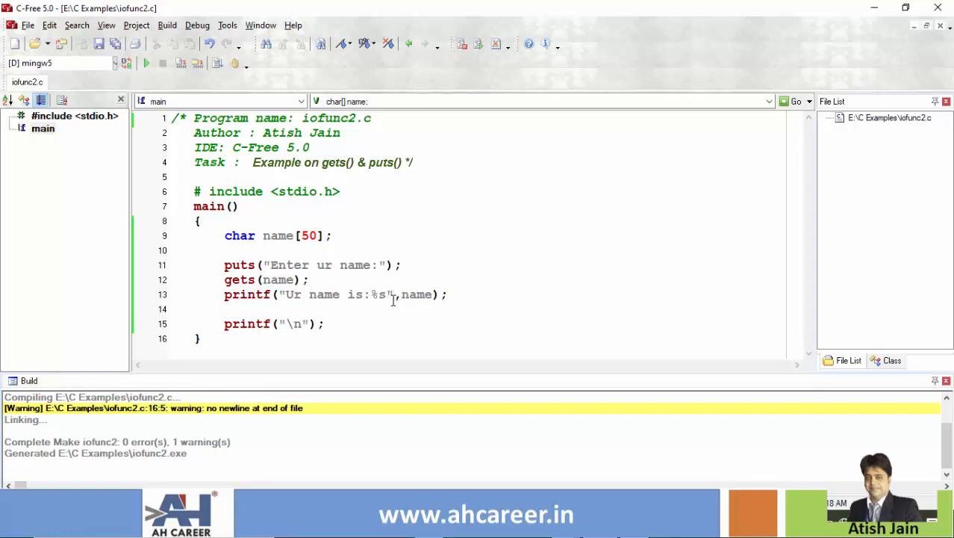
- Replace line 13's printf with puts(name); and leave line 11's puts prompt unchanged
drag(224, 294, 395, 294)
text(puts()
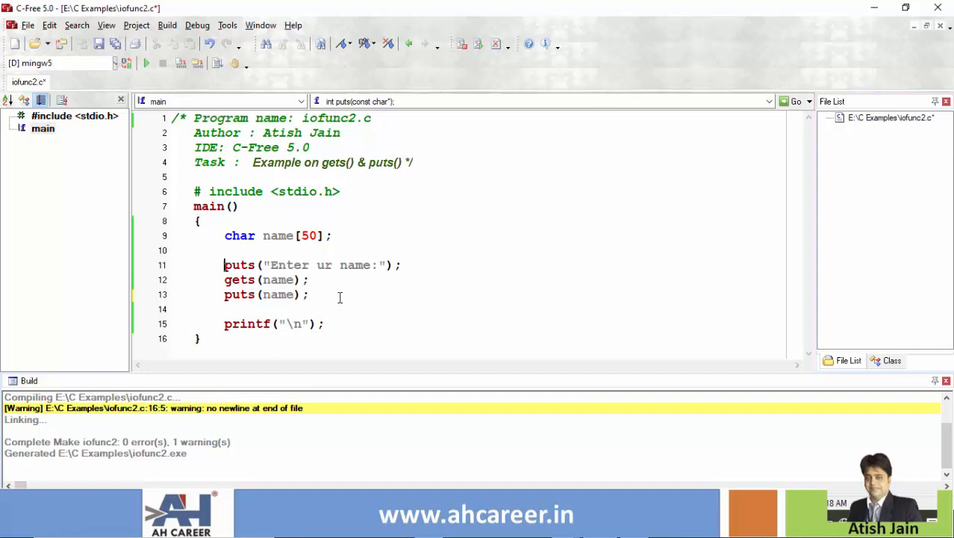
drag(224, 265, 387, 265)
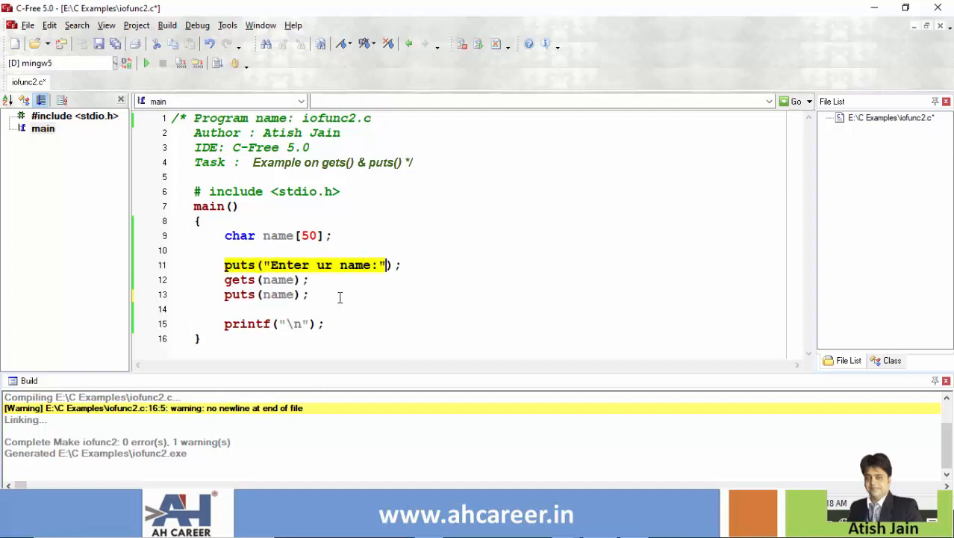
click(307, 295)
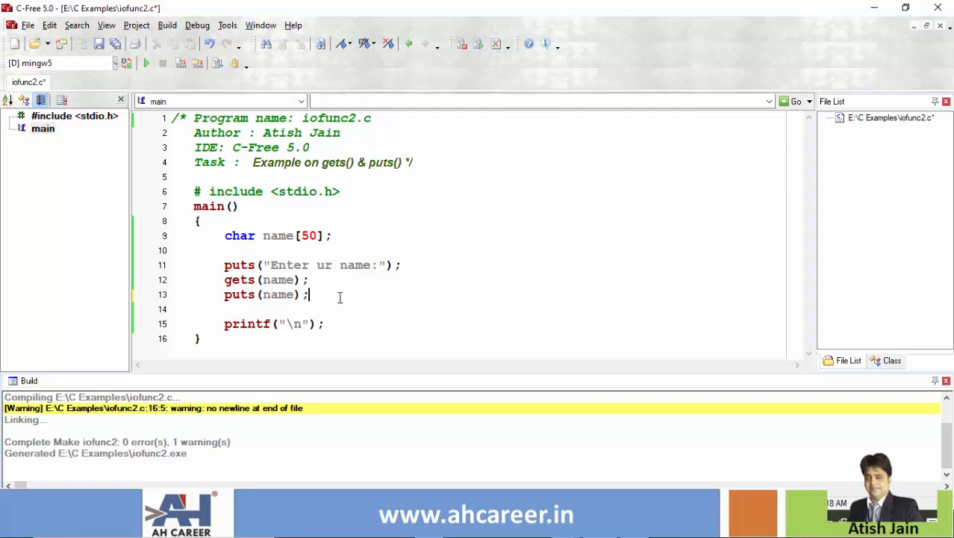